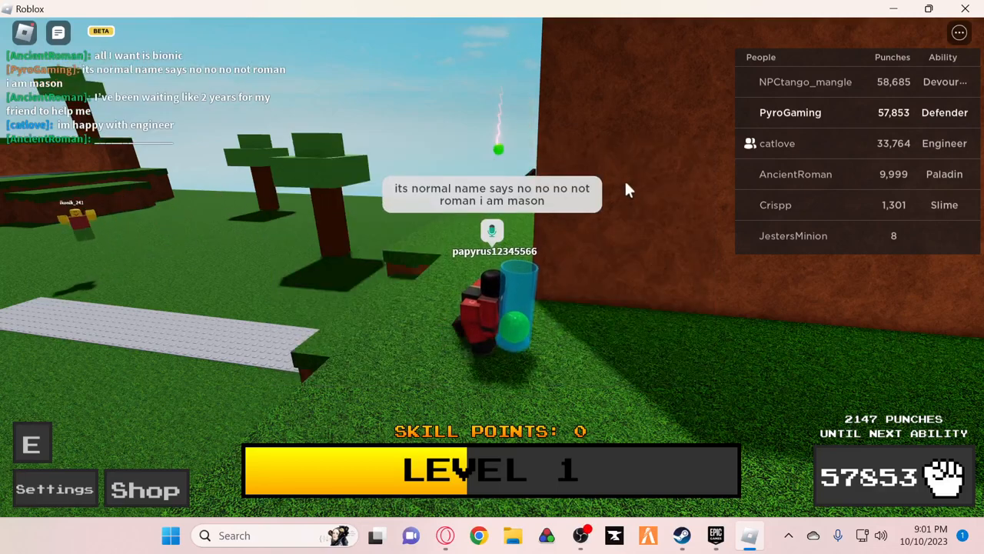
# Open JestersMinion's profile options from the server player list
pyautogui.click(793, 235)
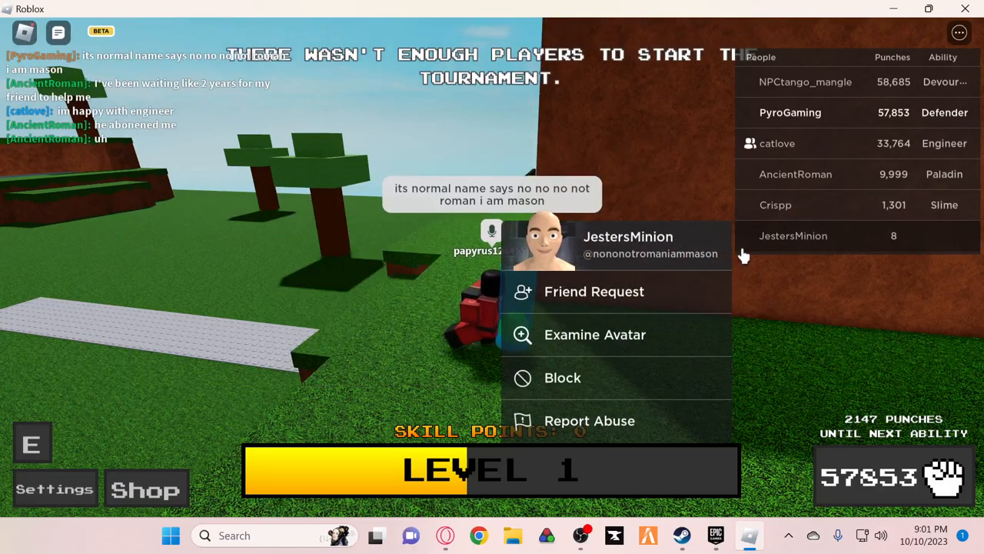
pyautogui.moveTo(346, 189)
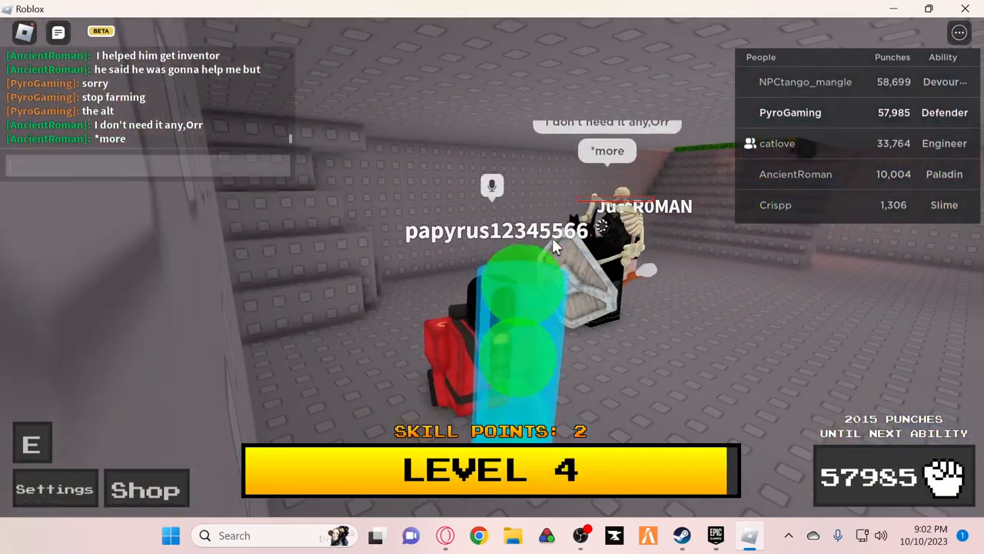
# Chat that they admitted to farming, that it's against the rules, and to look at the Rule Board
pyautogui.write('see you just')
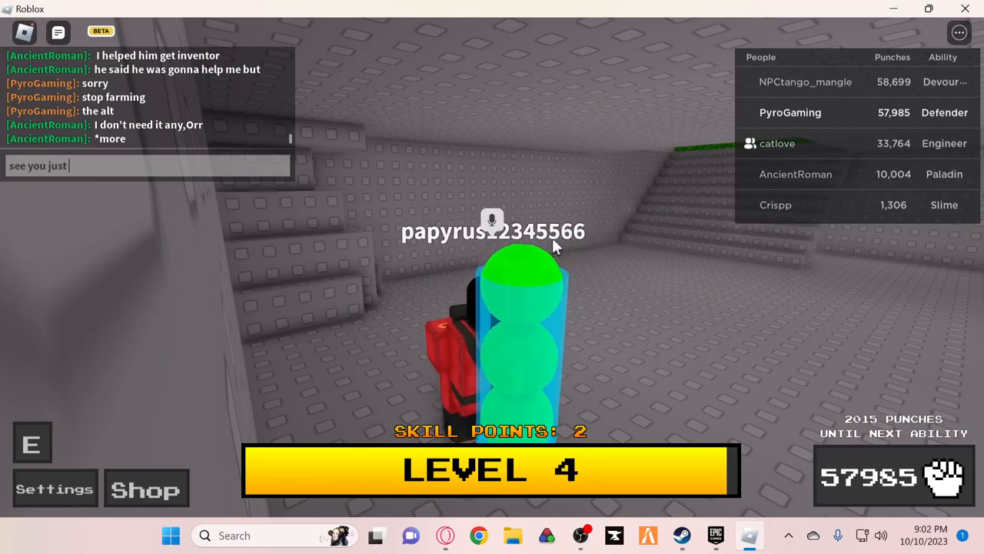
pyautogui.write('admitted to fg')
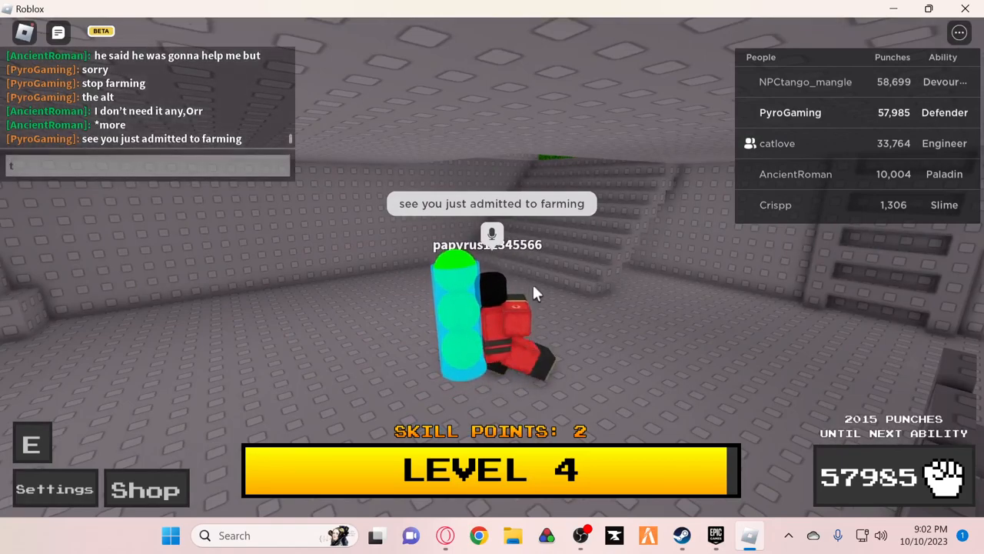
pyautogui.write('hats against th')
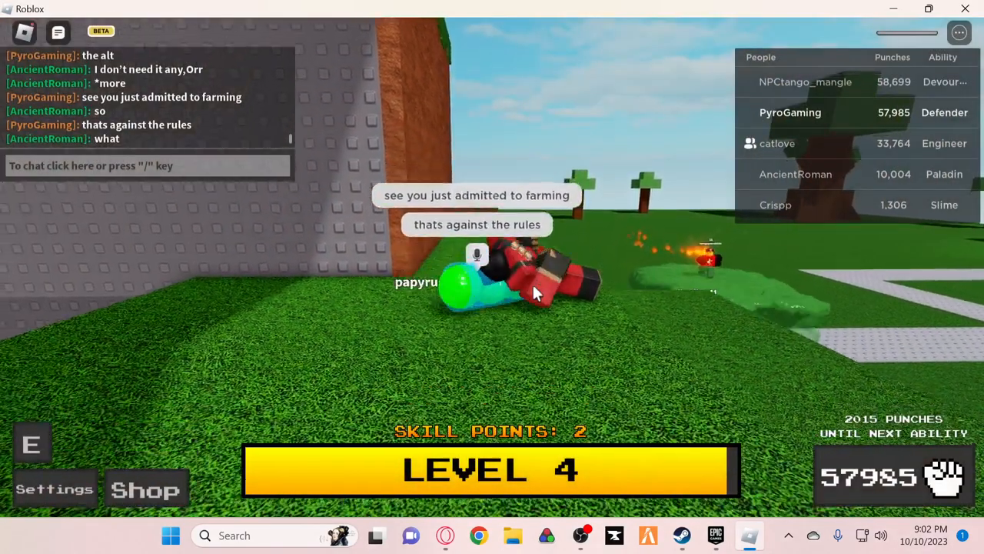
pyautogui.write('look at')
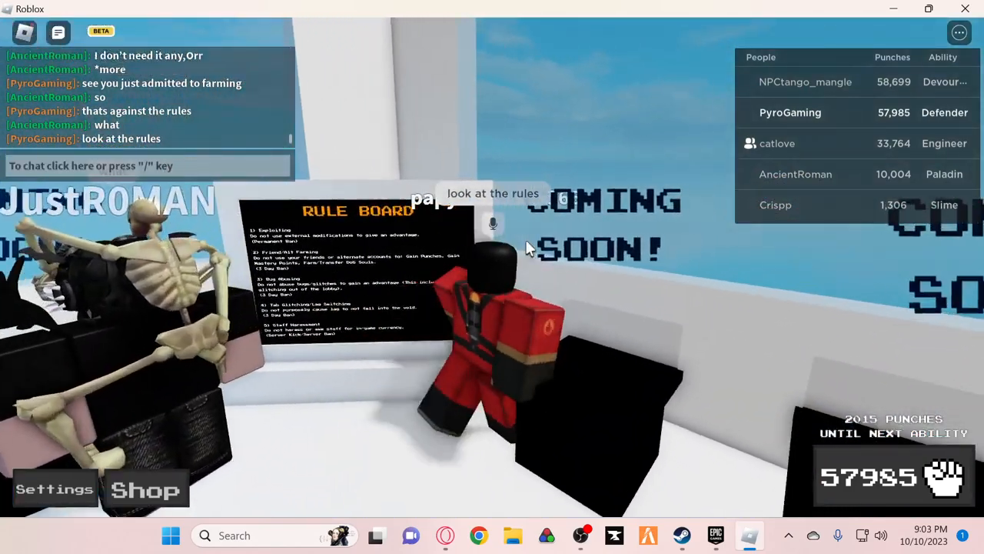
# Chat 'friend/ alt farming' and 'its 3 days', then start typing 'bruh'
pyautogui.write('friedn')
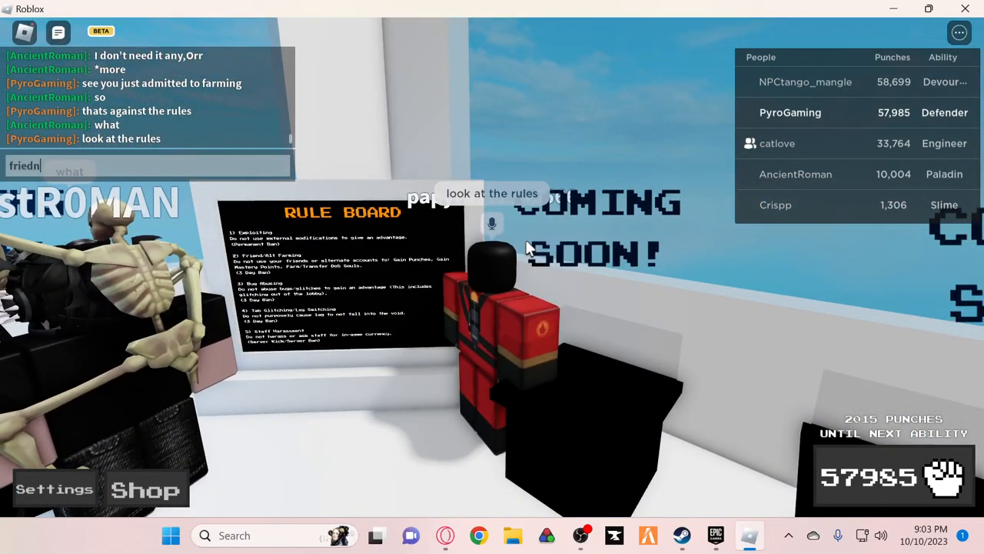
pyautogui.write('friend/ alt farmi')
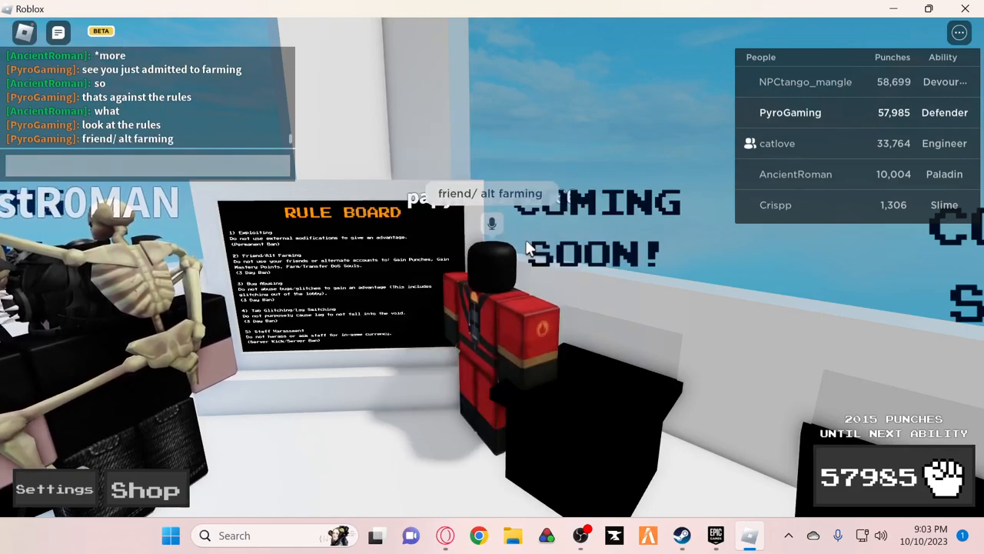
pyautogui.write('is')
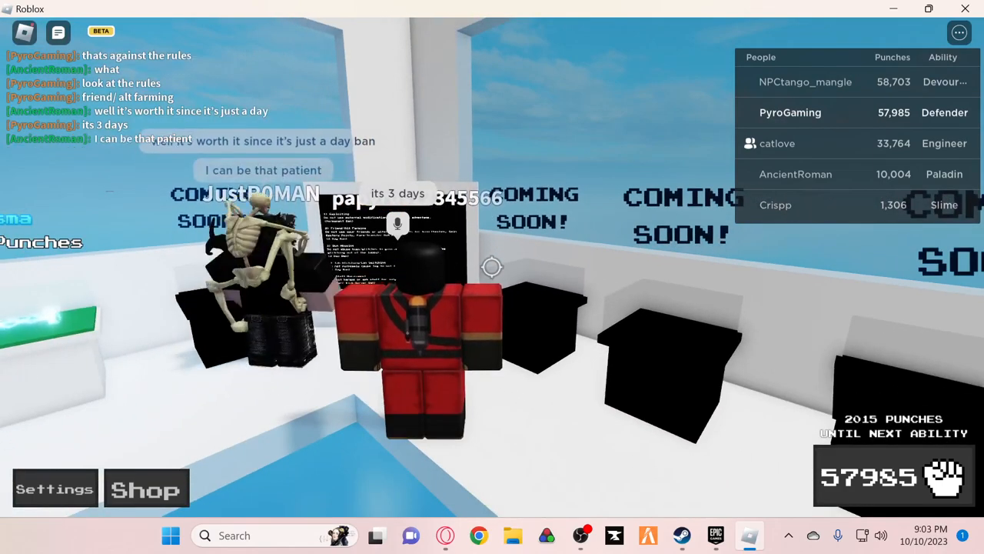
pyautogui.write('bruh')
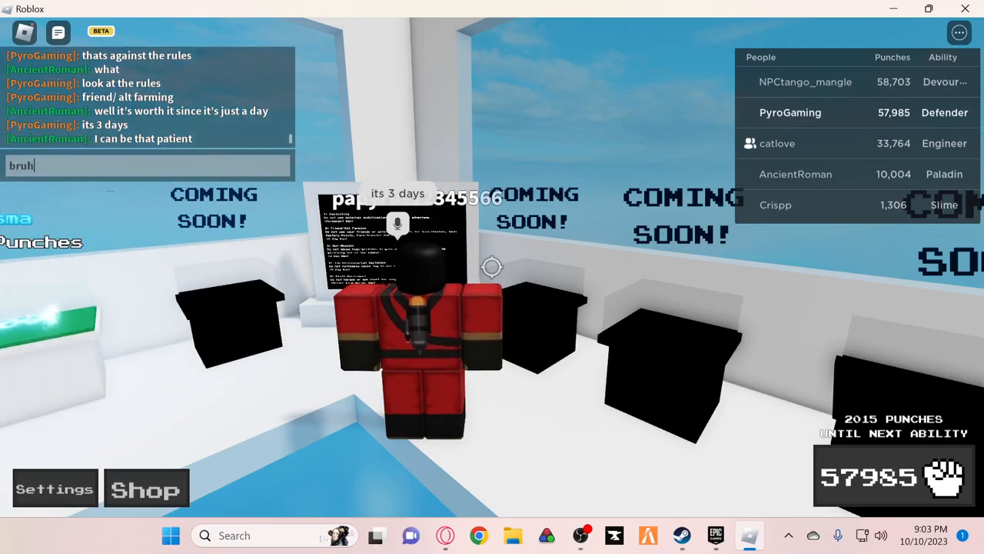